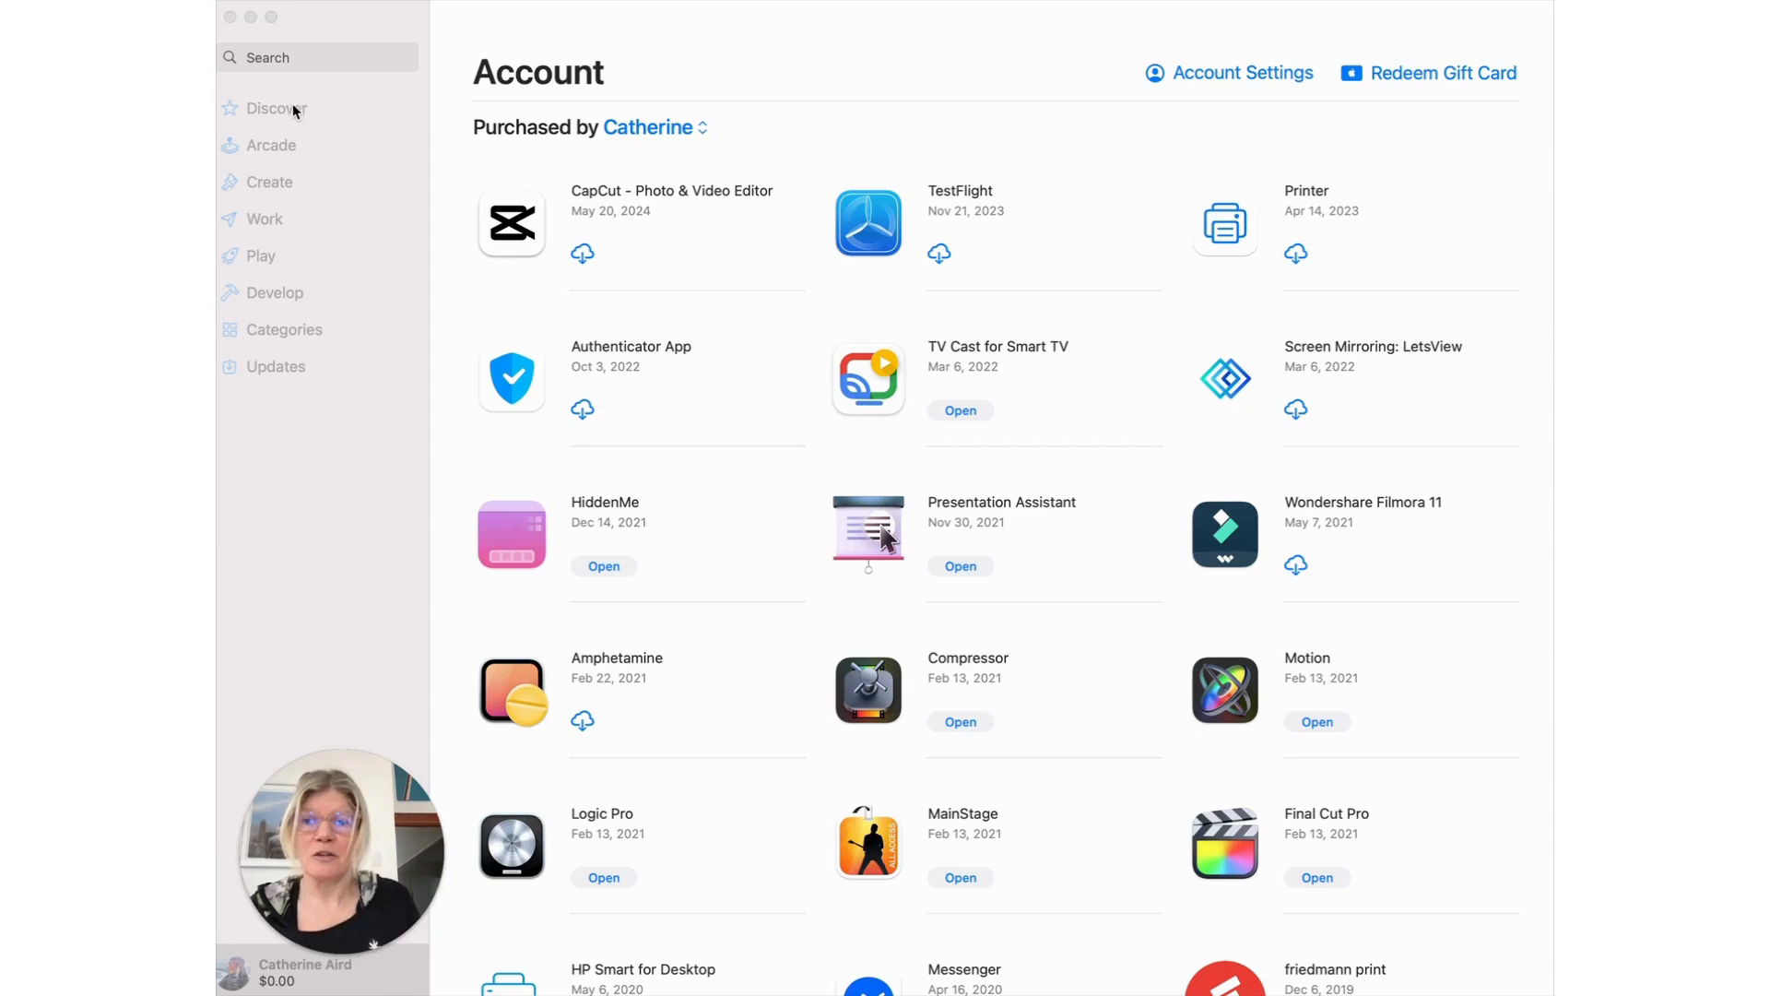
- Reach the Account Settings sheet from the Discover page and scroll to Purchase History
left_click(277, 107)
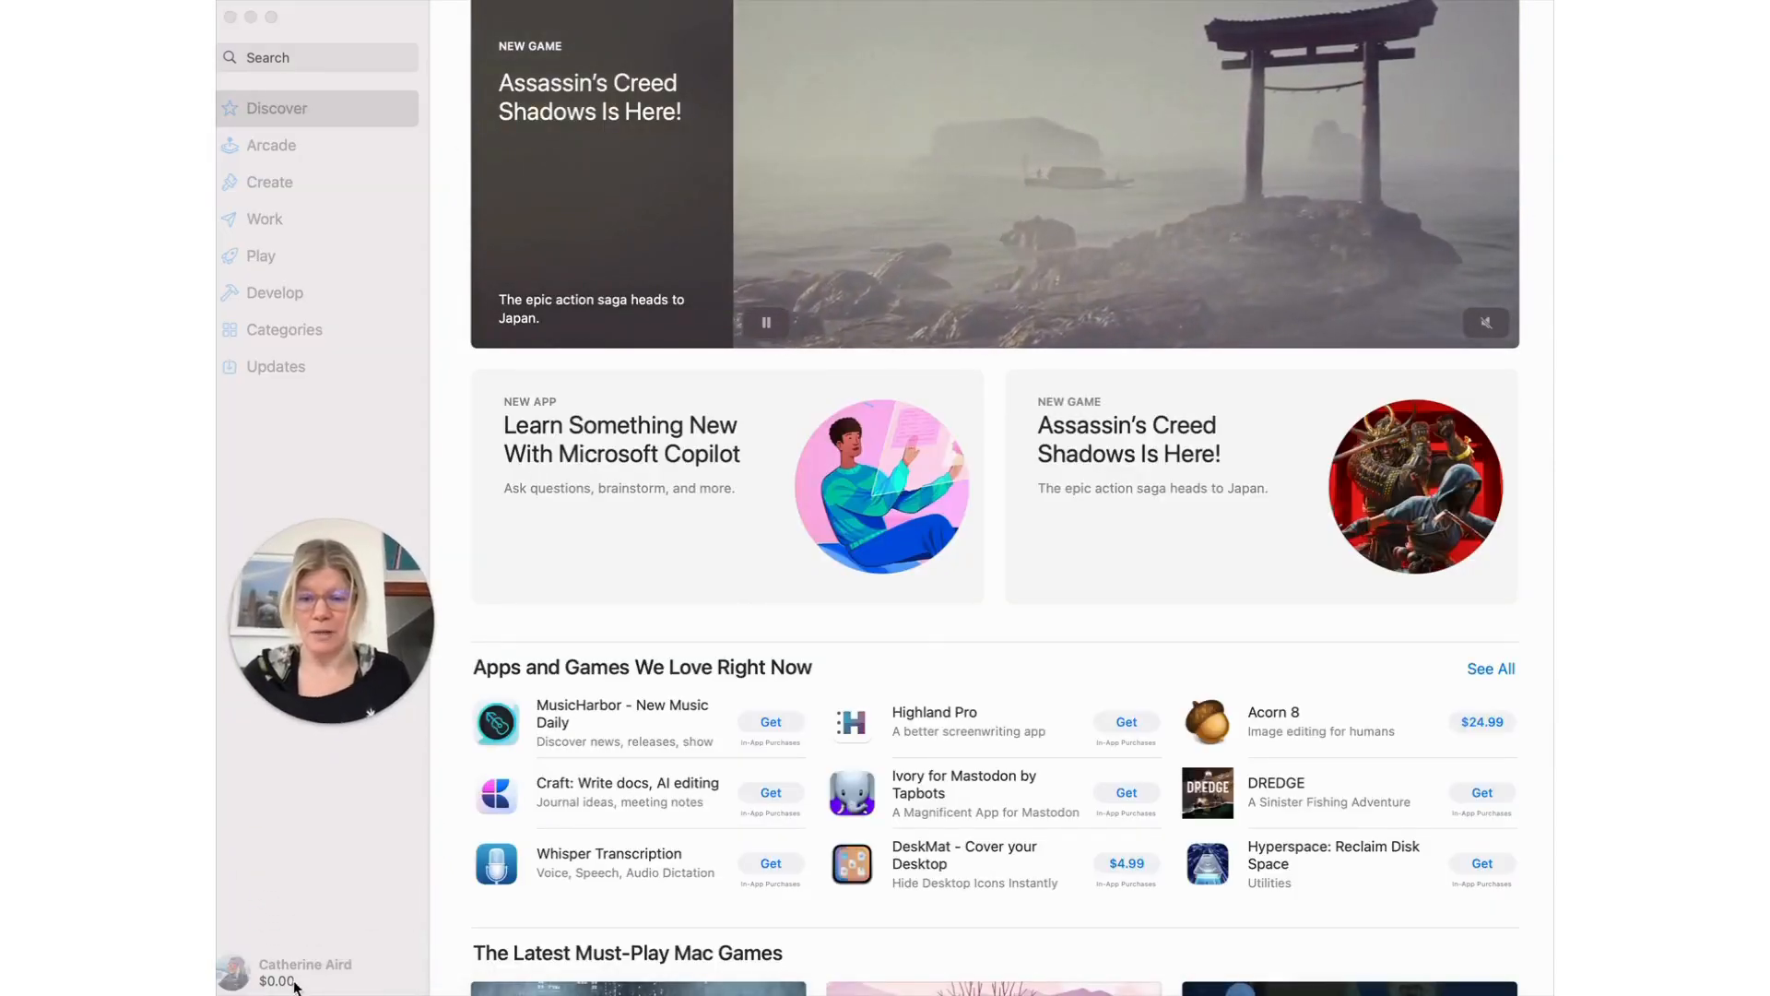
left_click(304, 972)
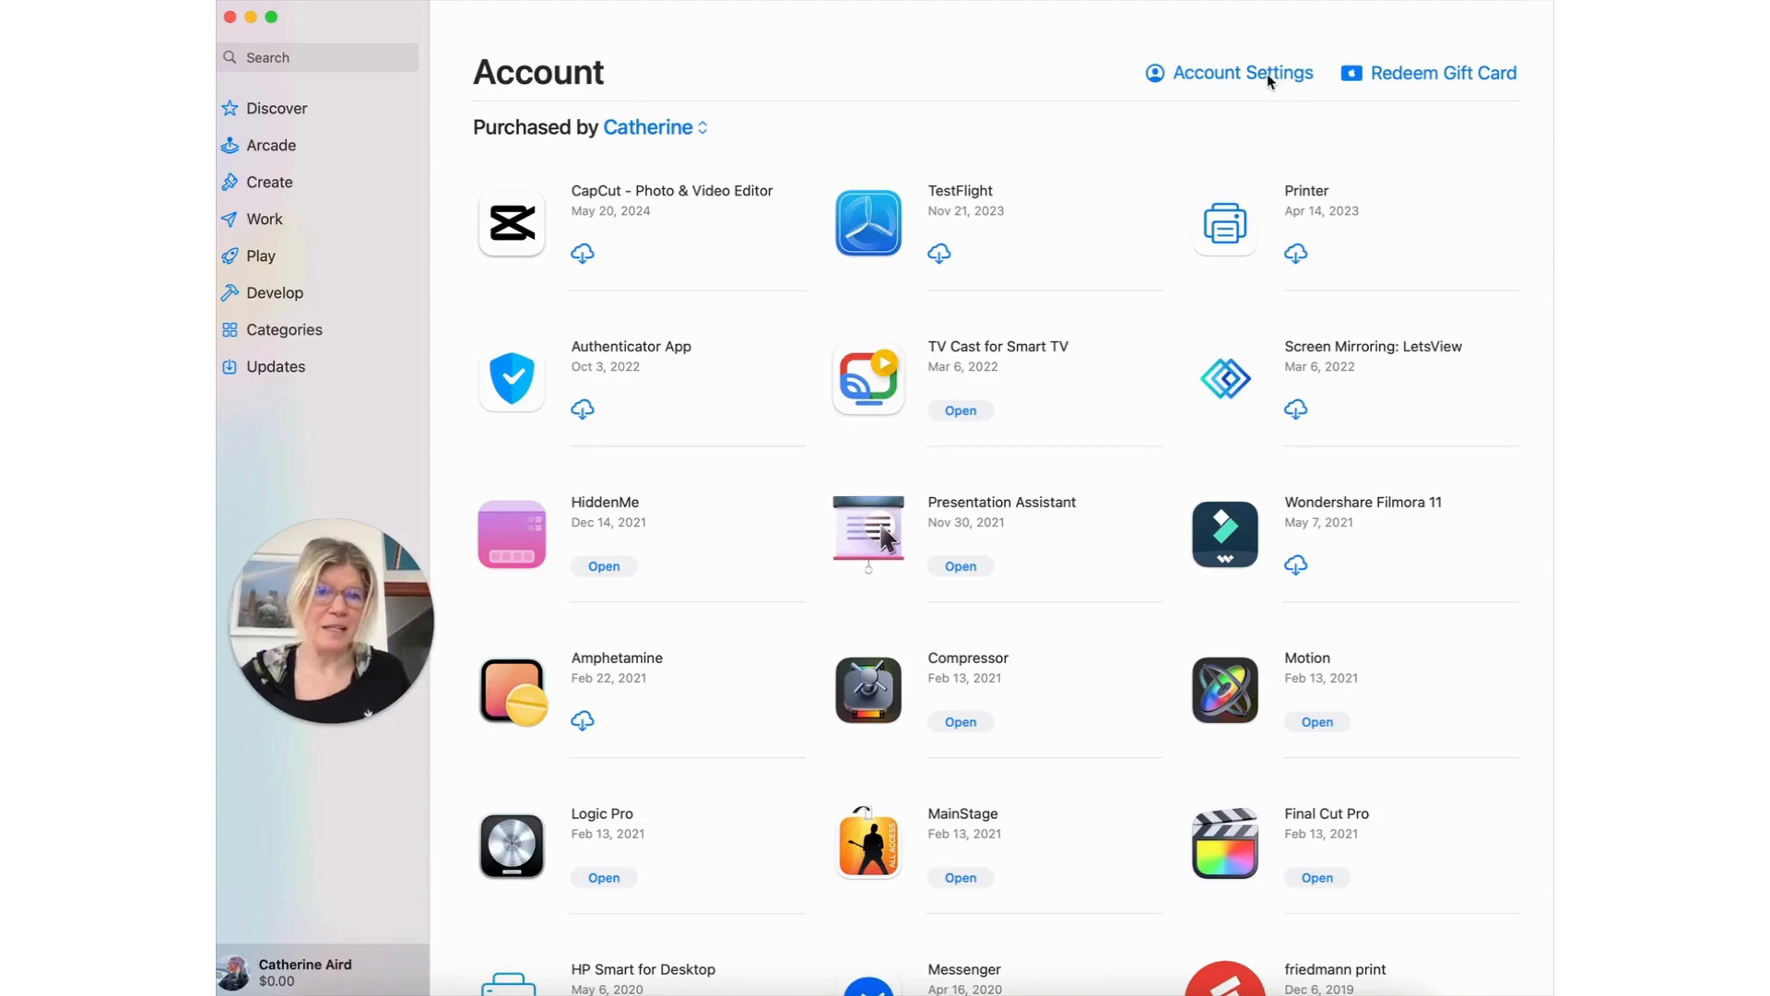
left_click(1241, 72)
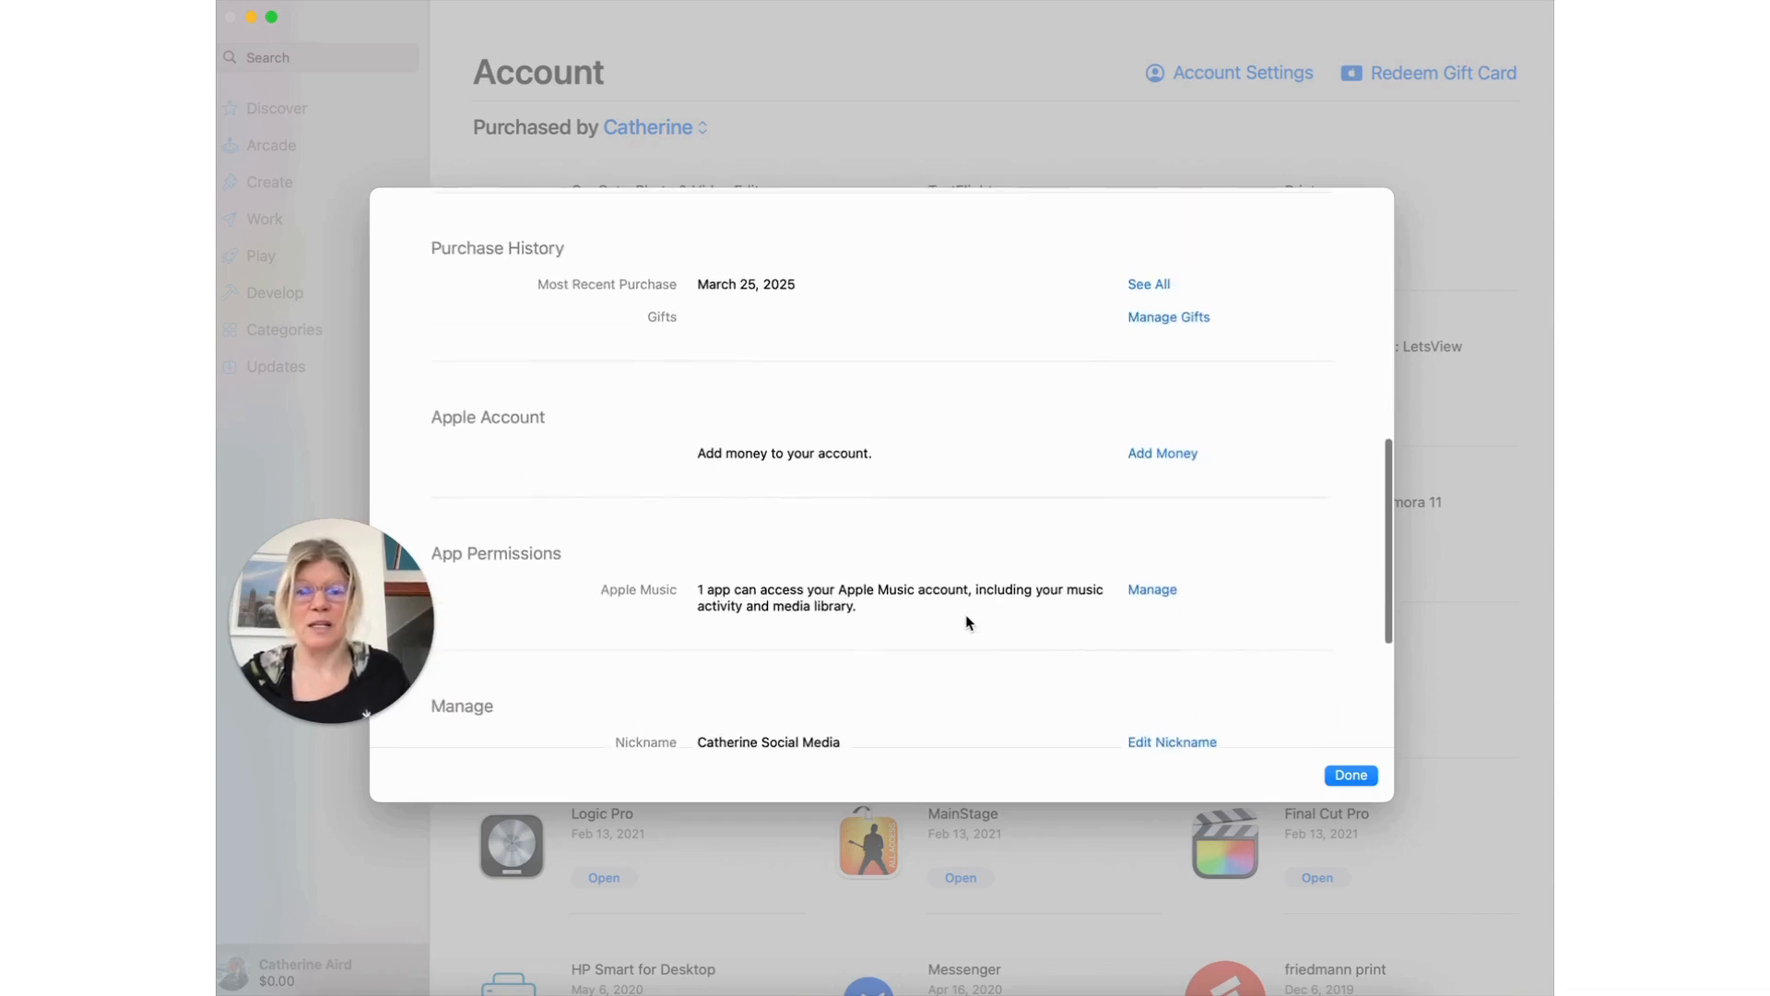
scroll("down", 3)
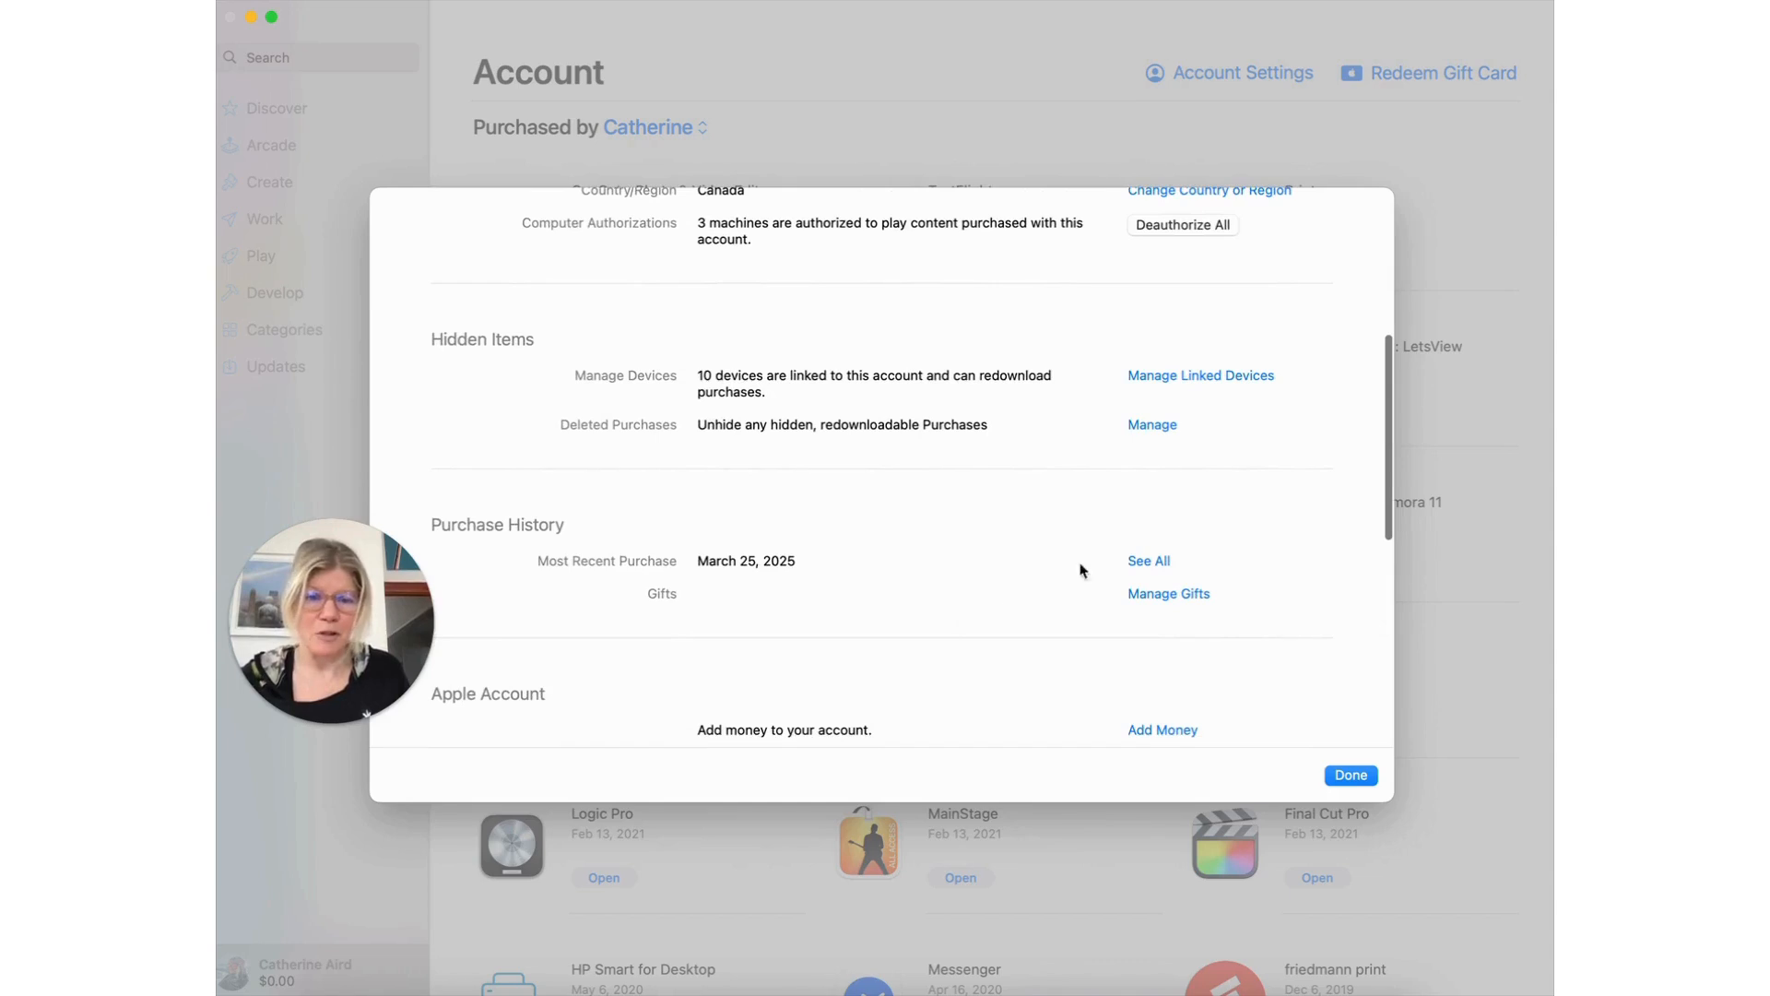
- Show the full history filtered to Last Year, all purchase types and all family members, and apply
left_click(1147, 560)
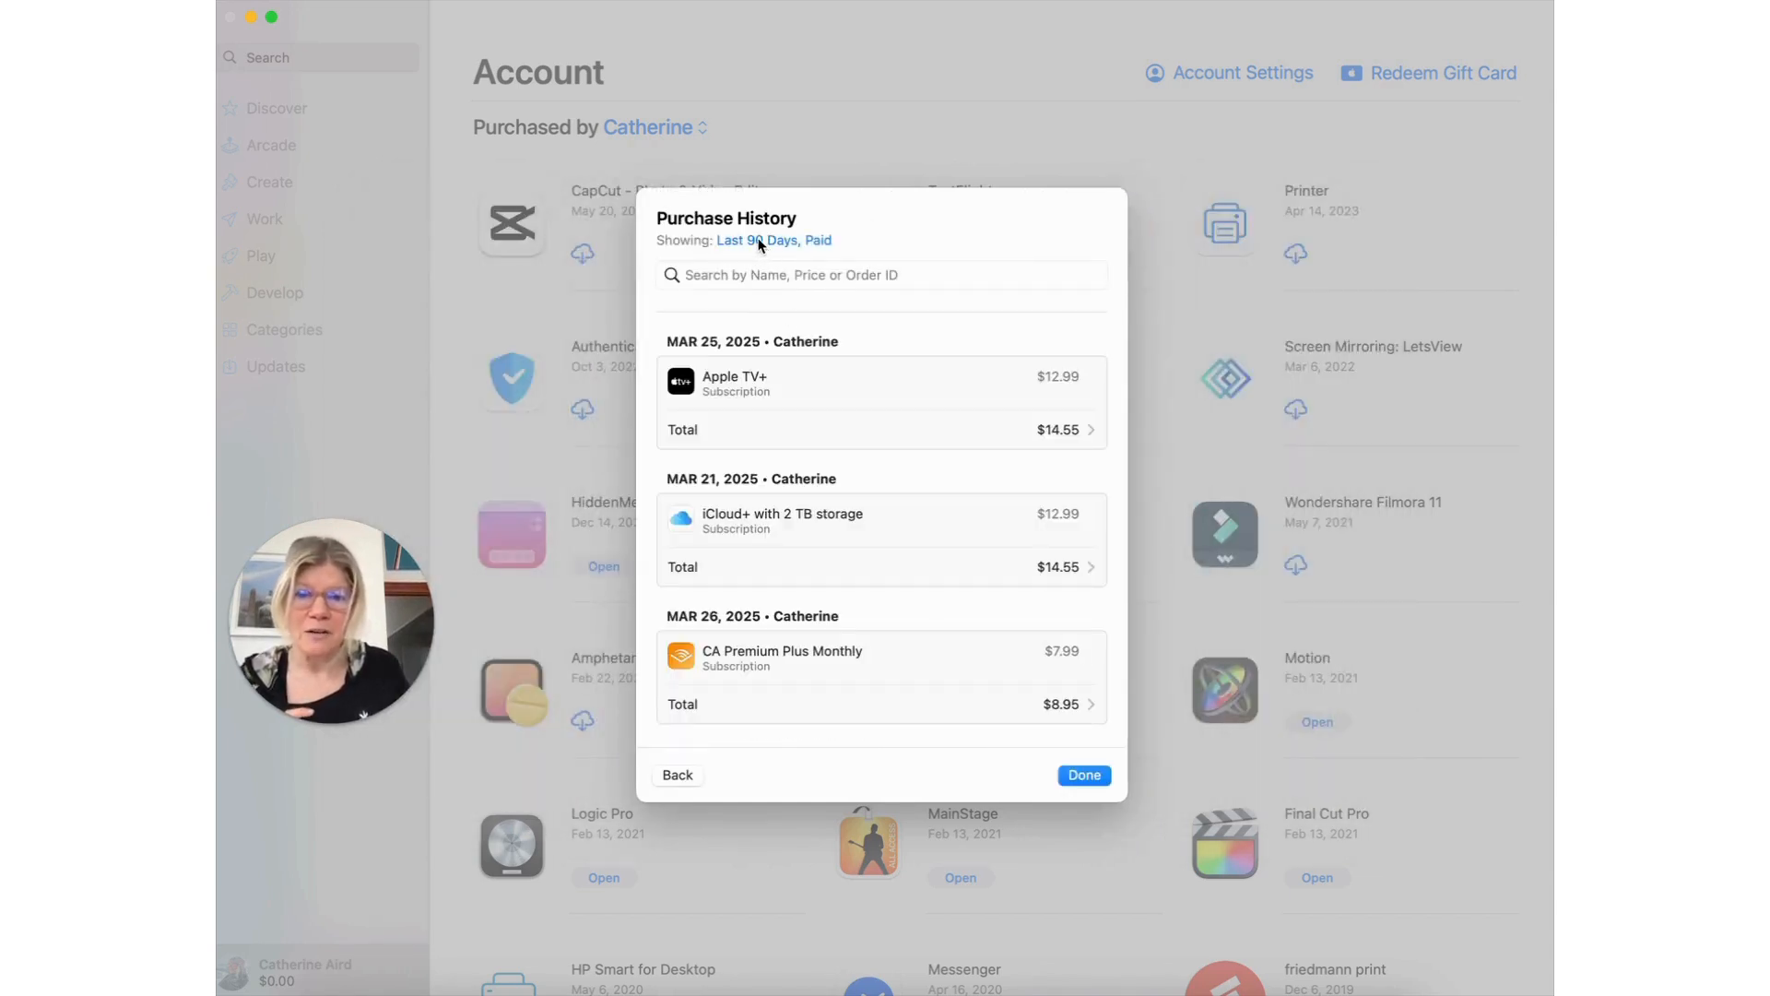
left_click(772, 239)
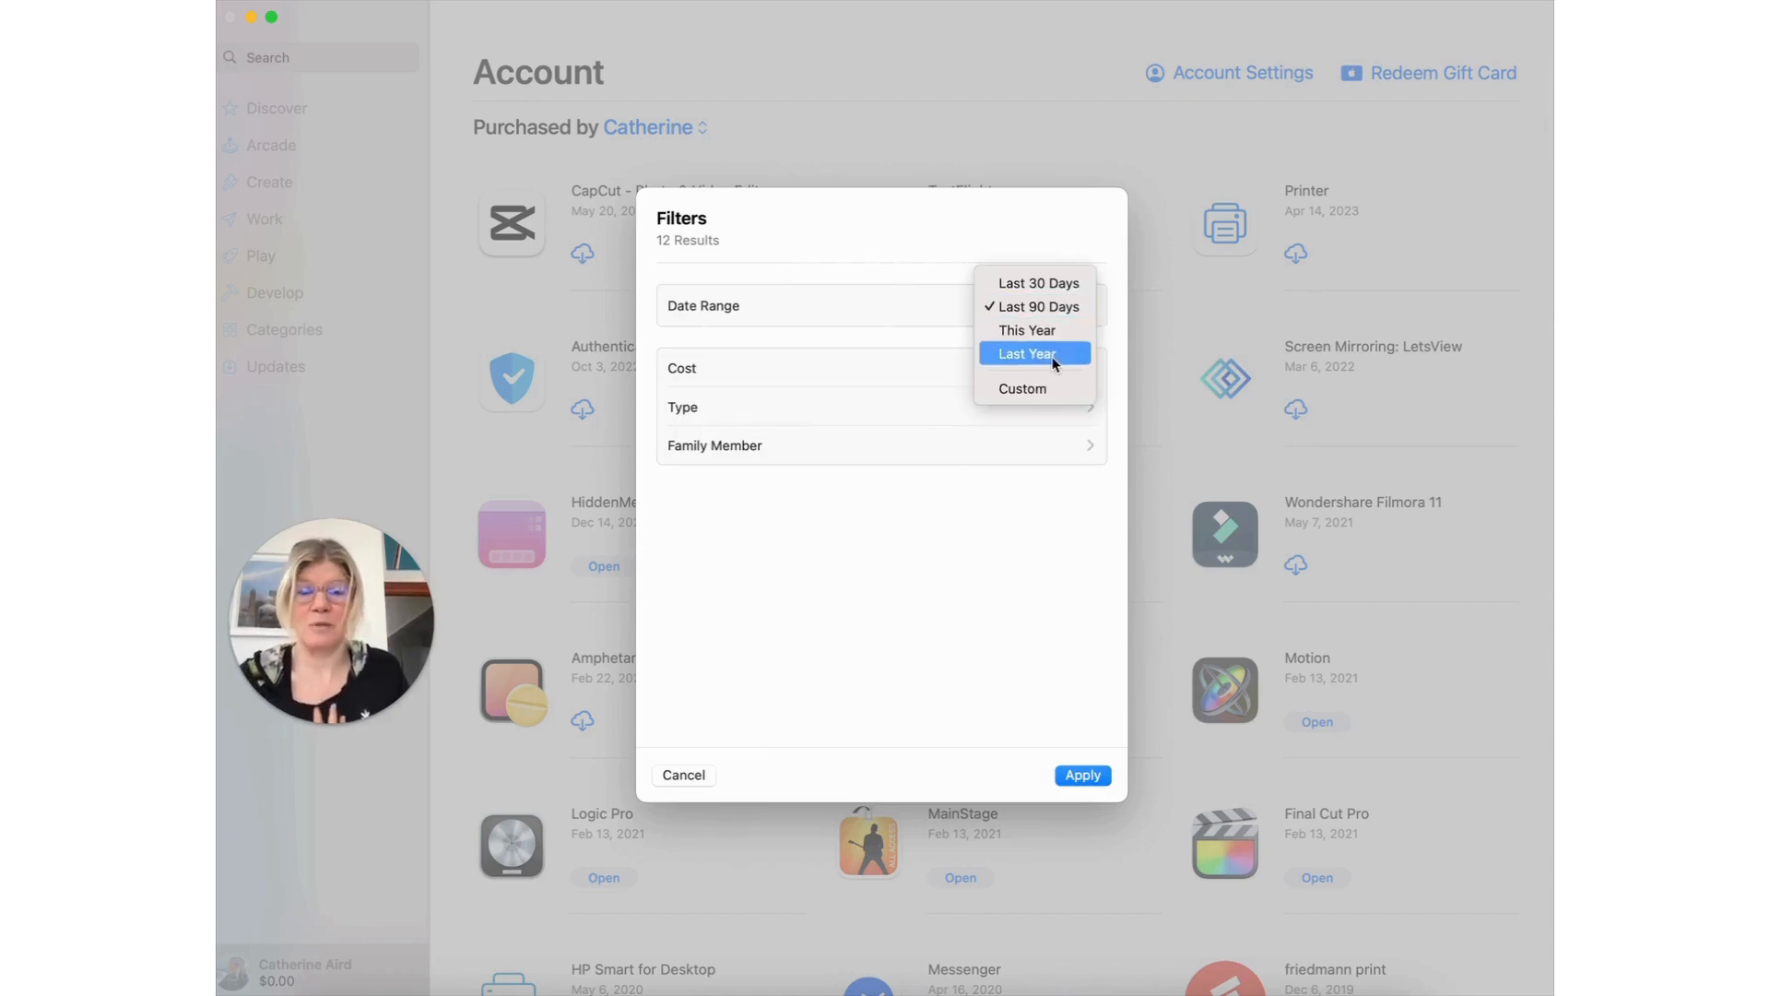
left_click(1027, 352)
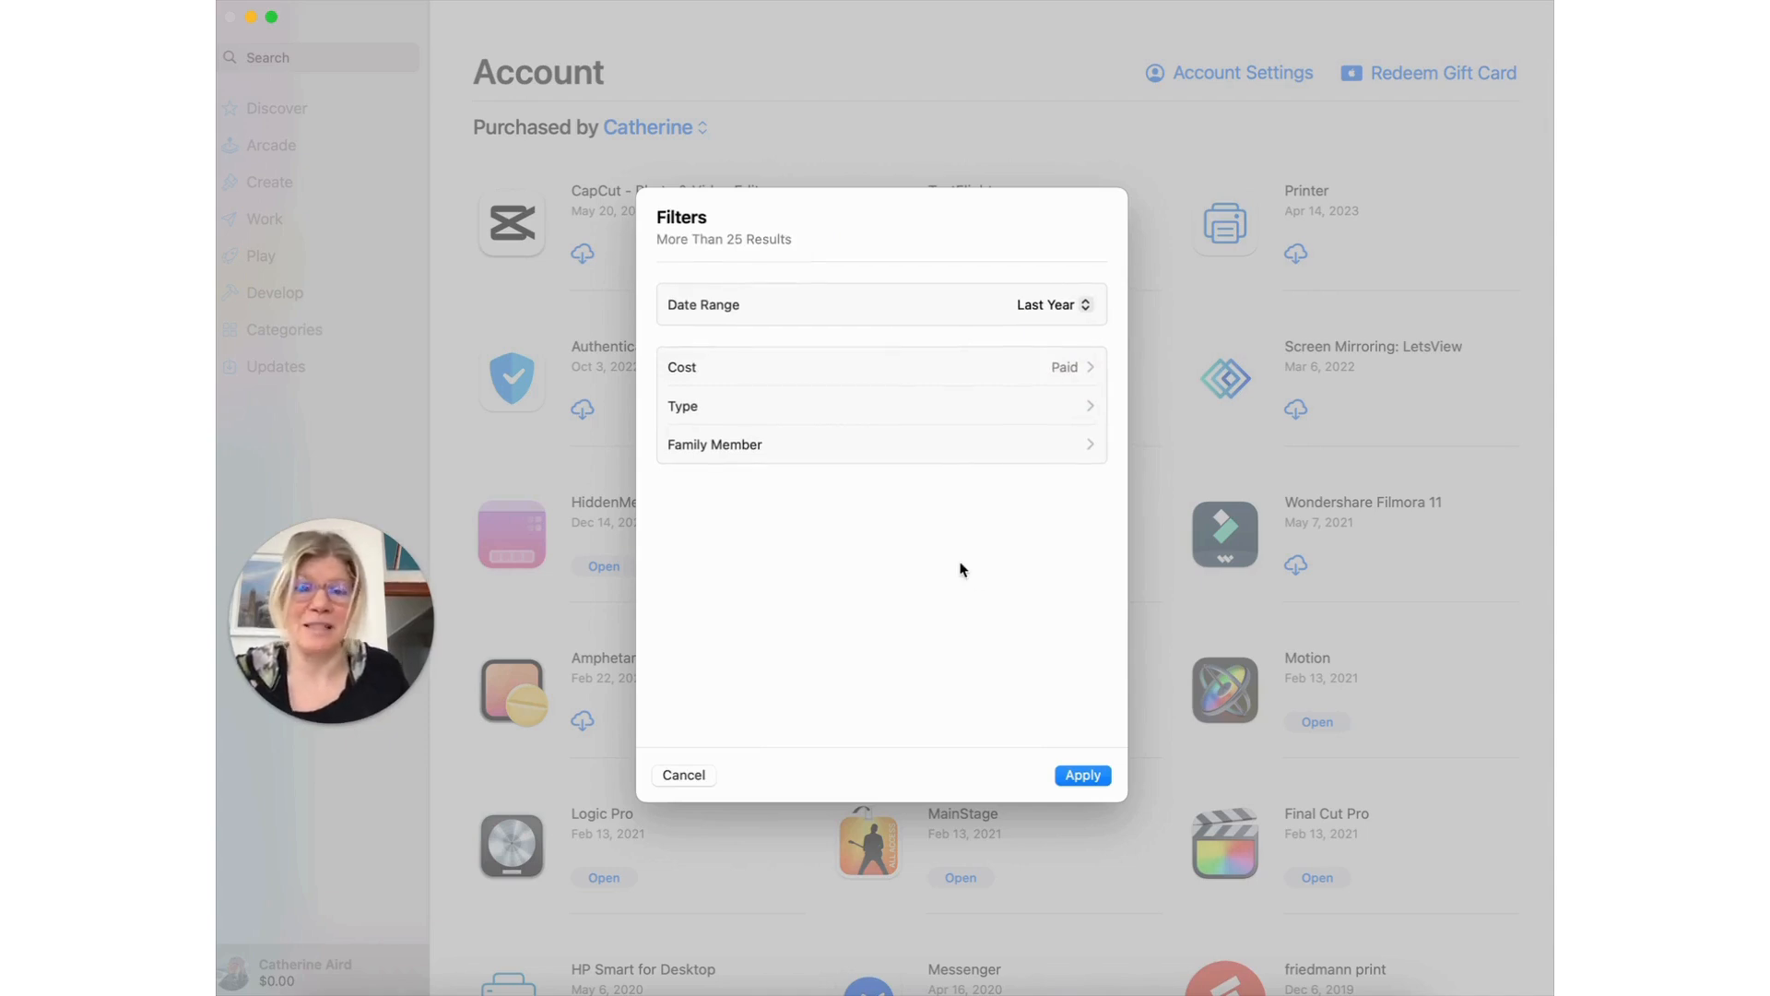
mouse_move(863, 384)
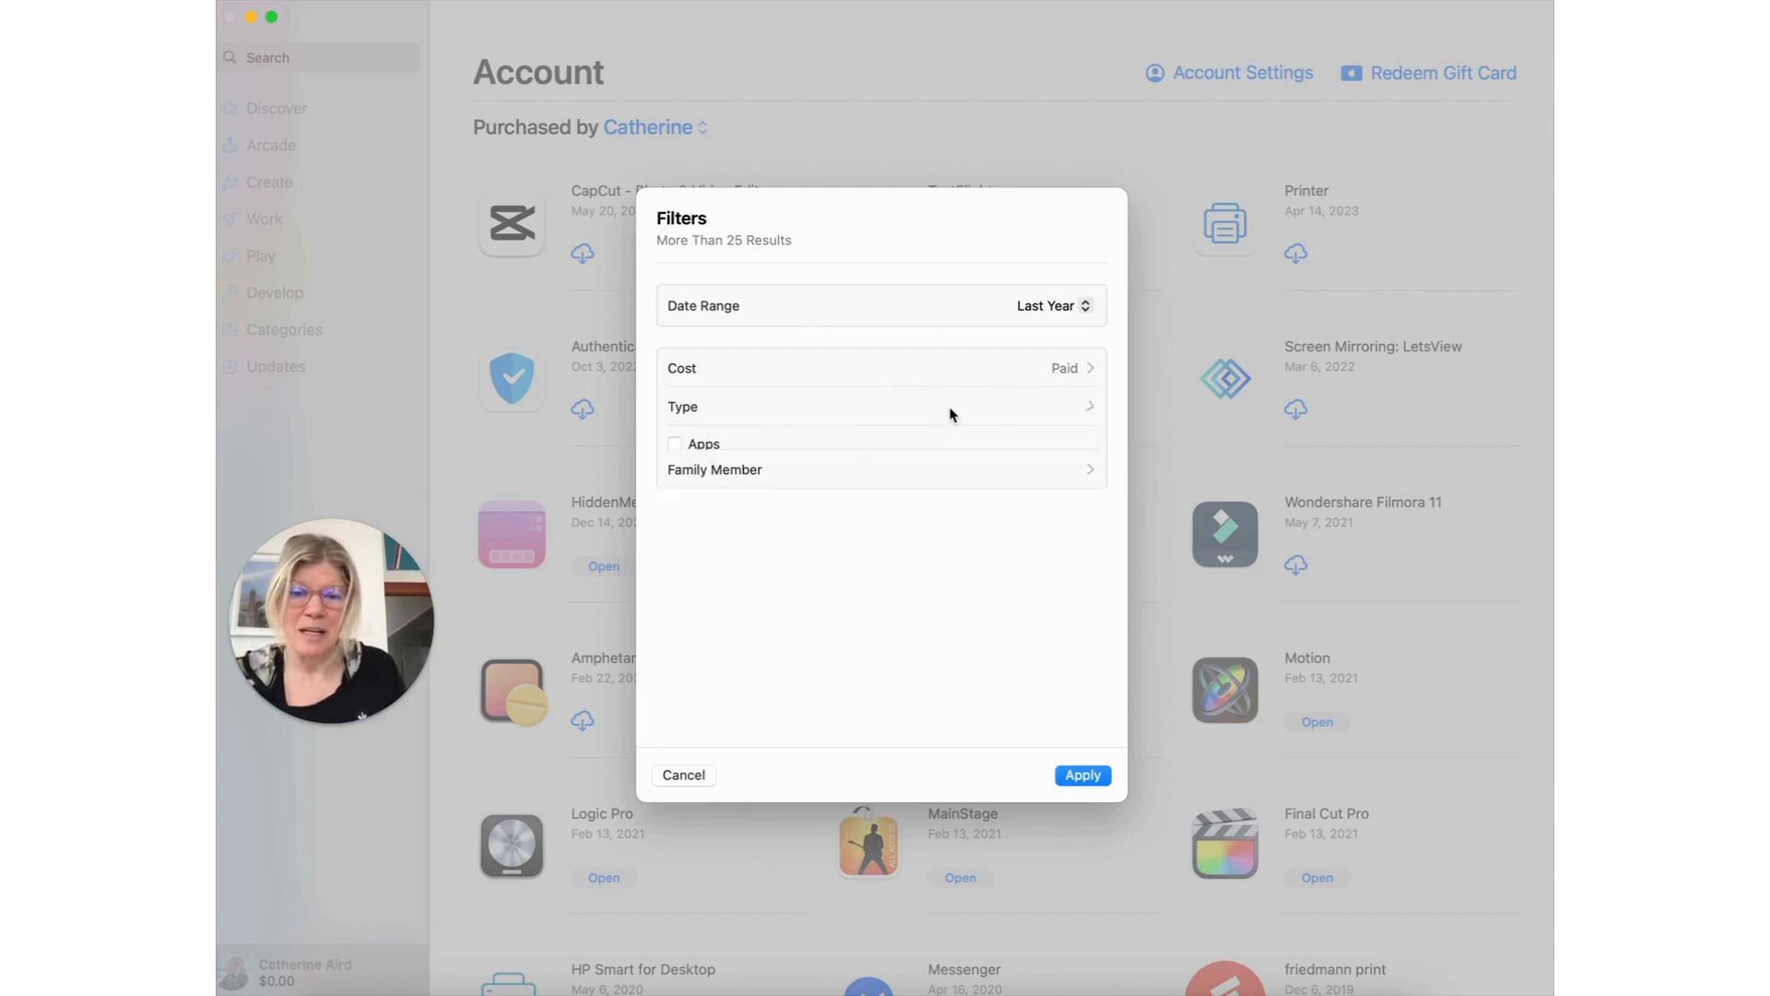
left_click(882, 406)
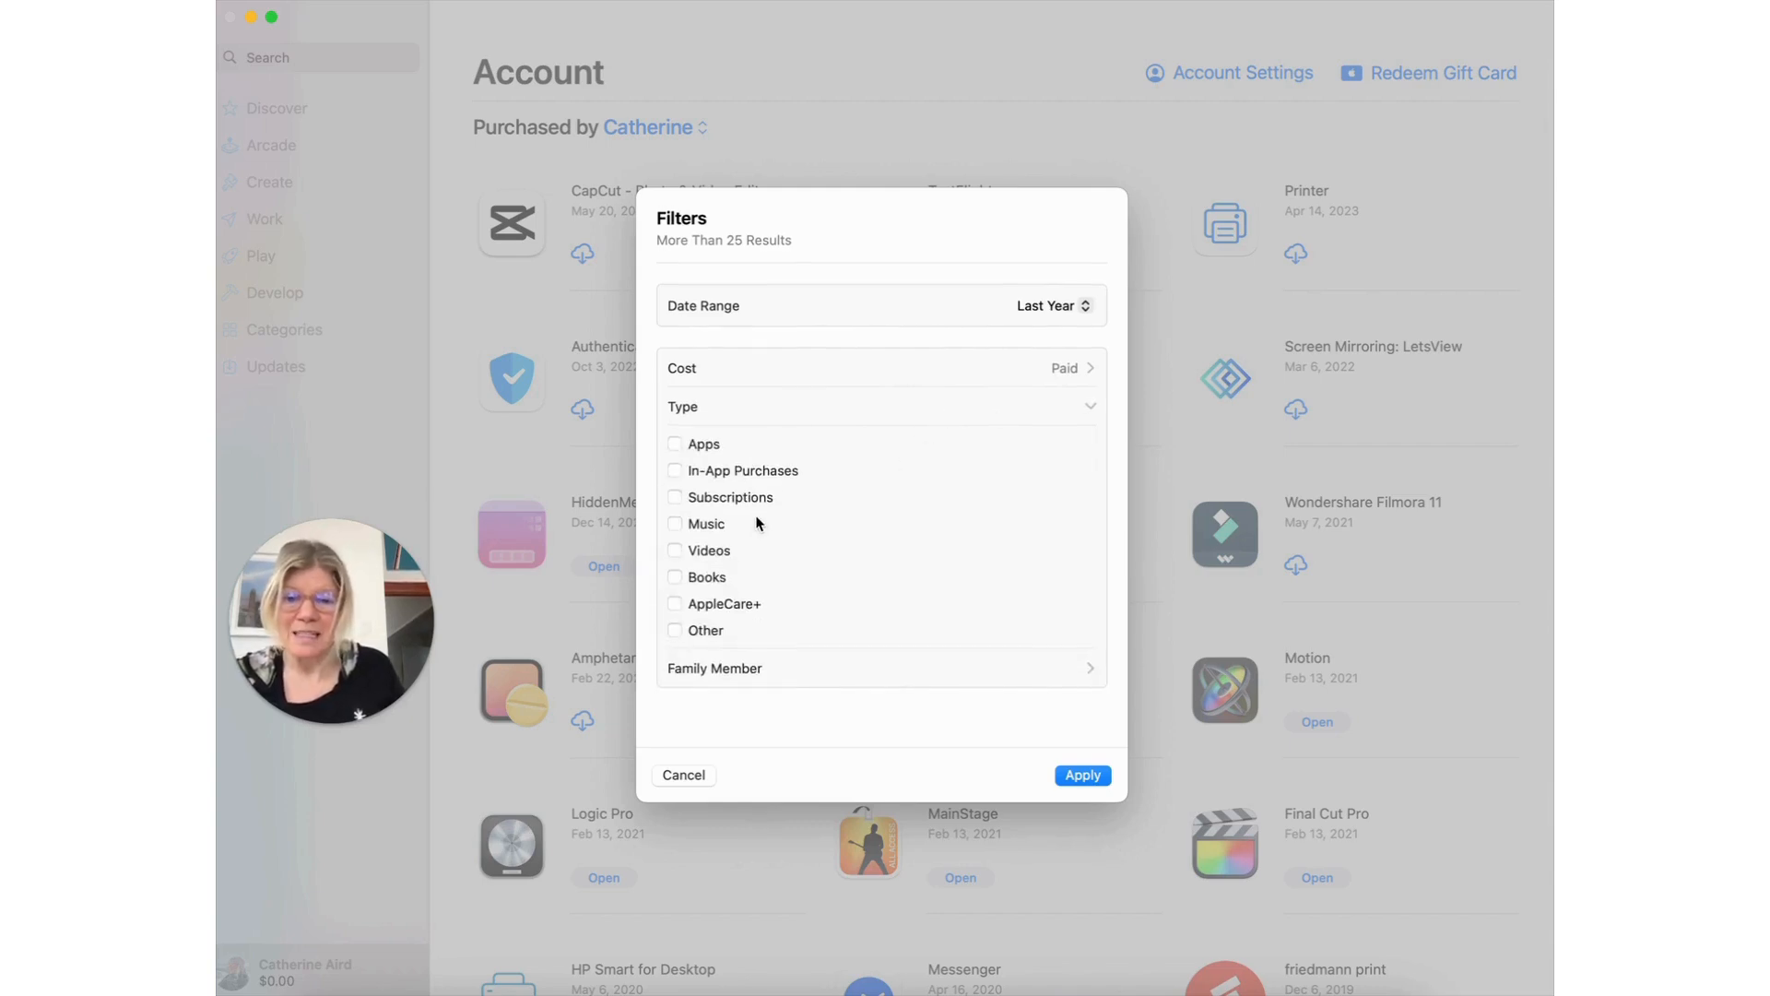
mouse_move(677, 592)
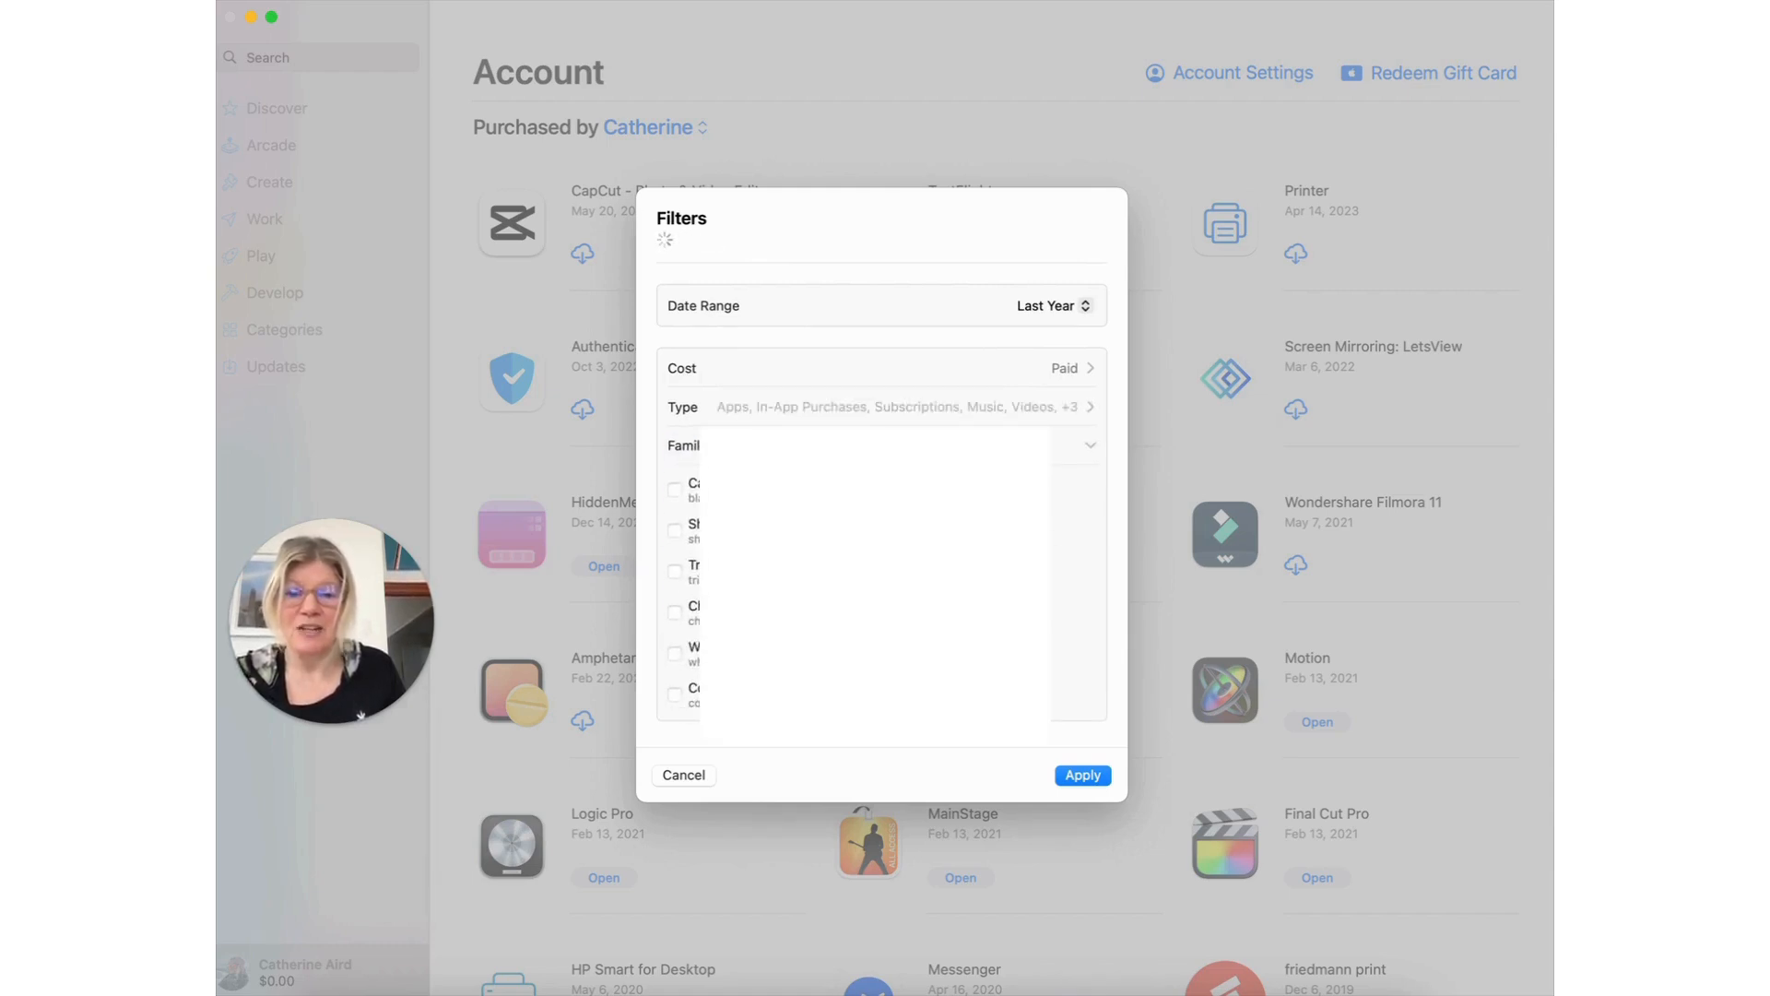
left_click(1078, 775)
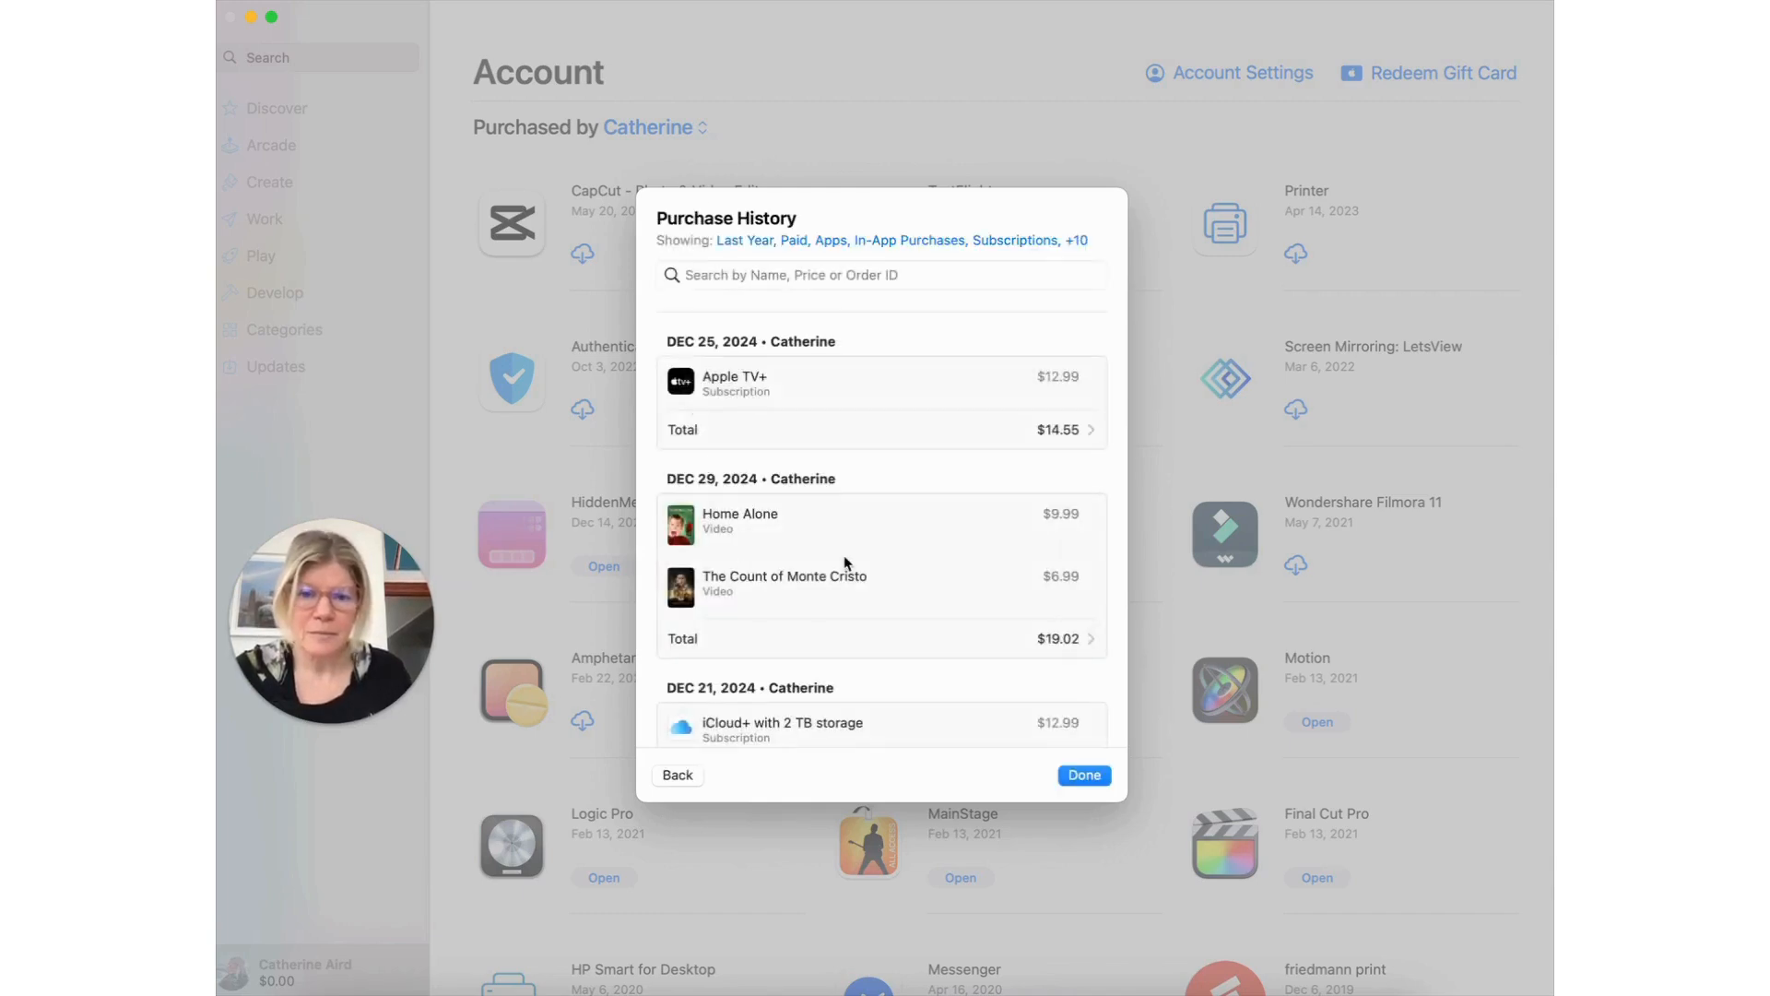
scroll("down", 3)
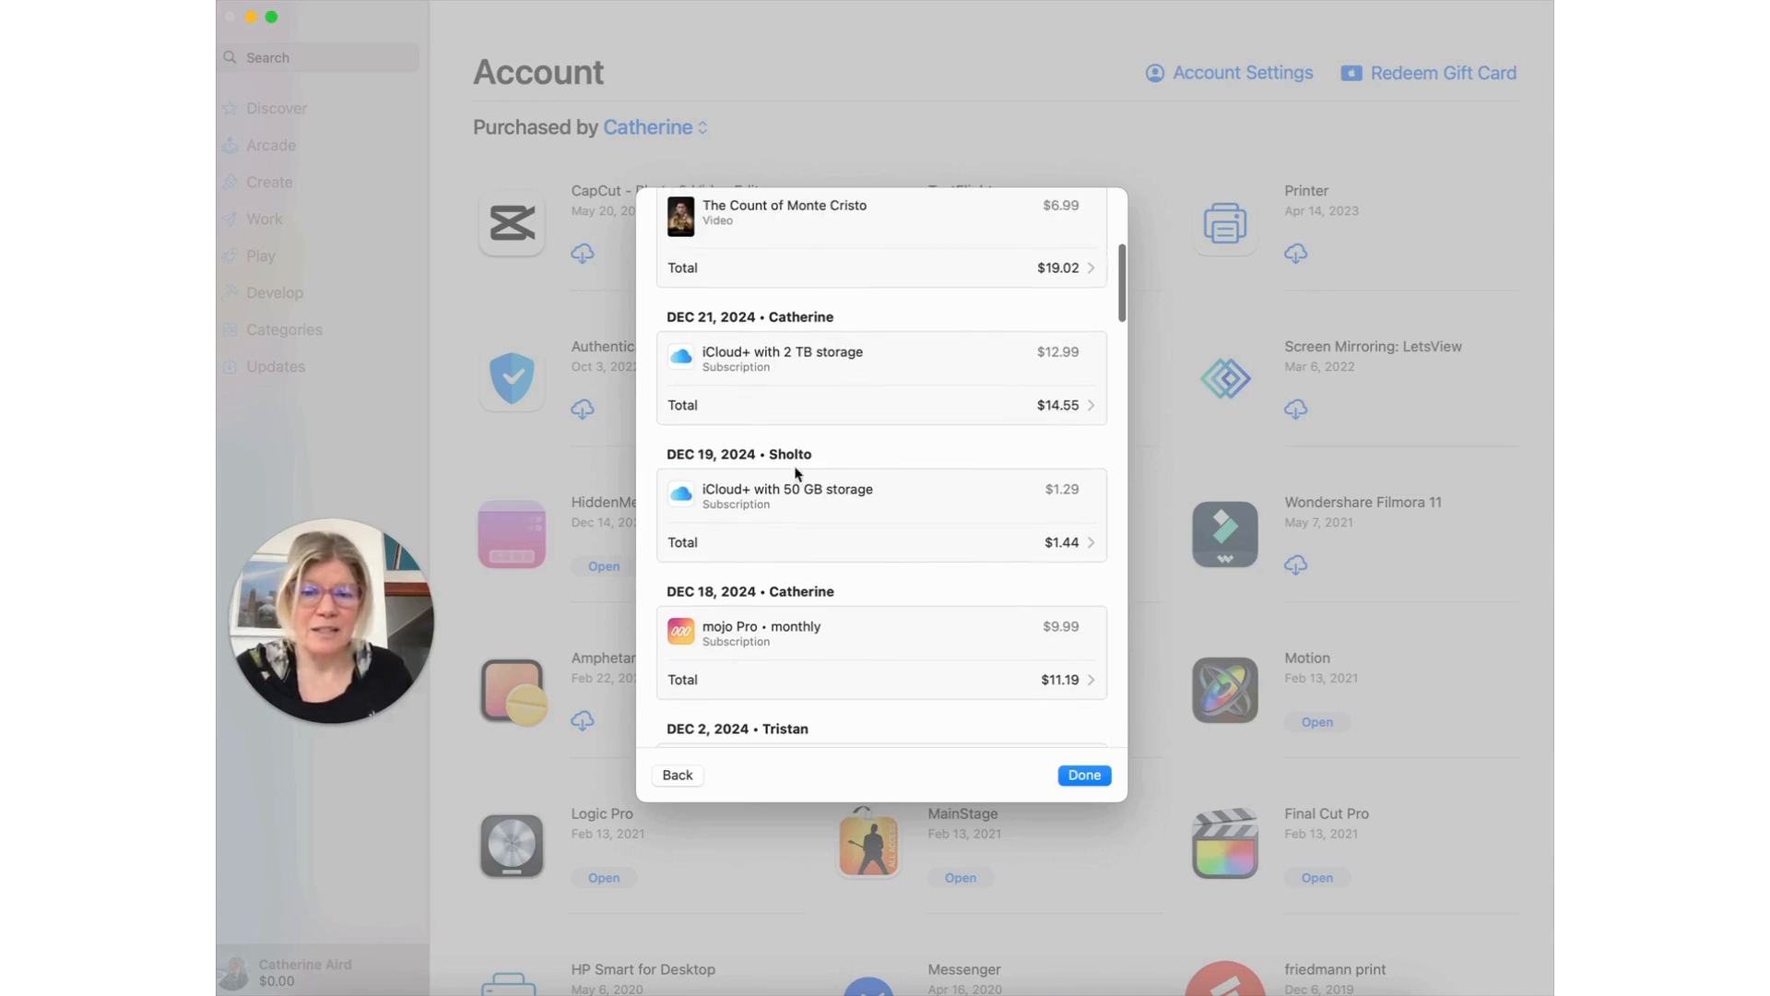
scroll("down", 3)
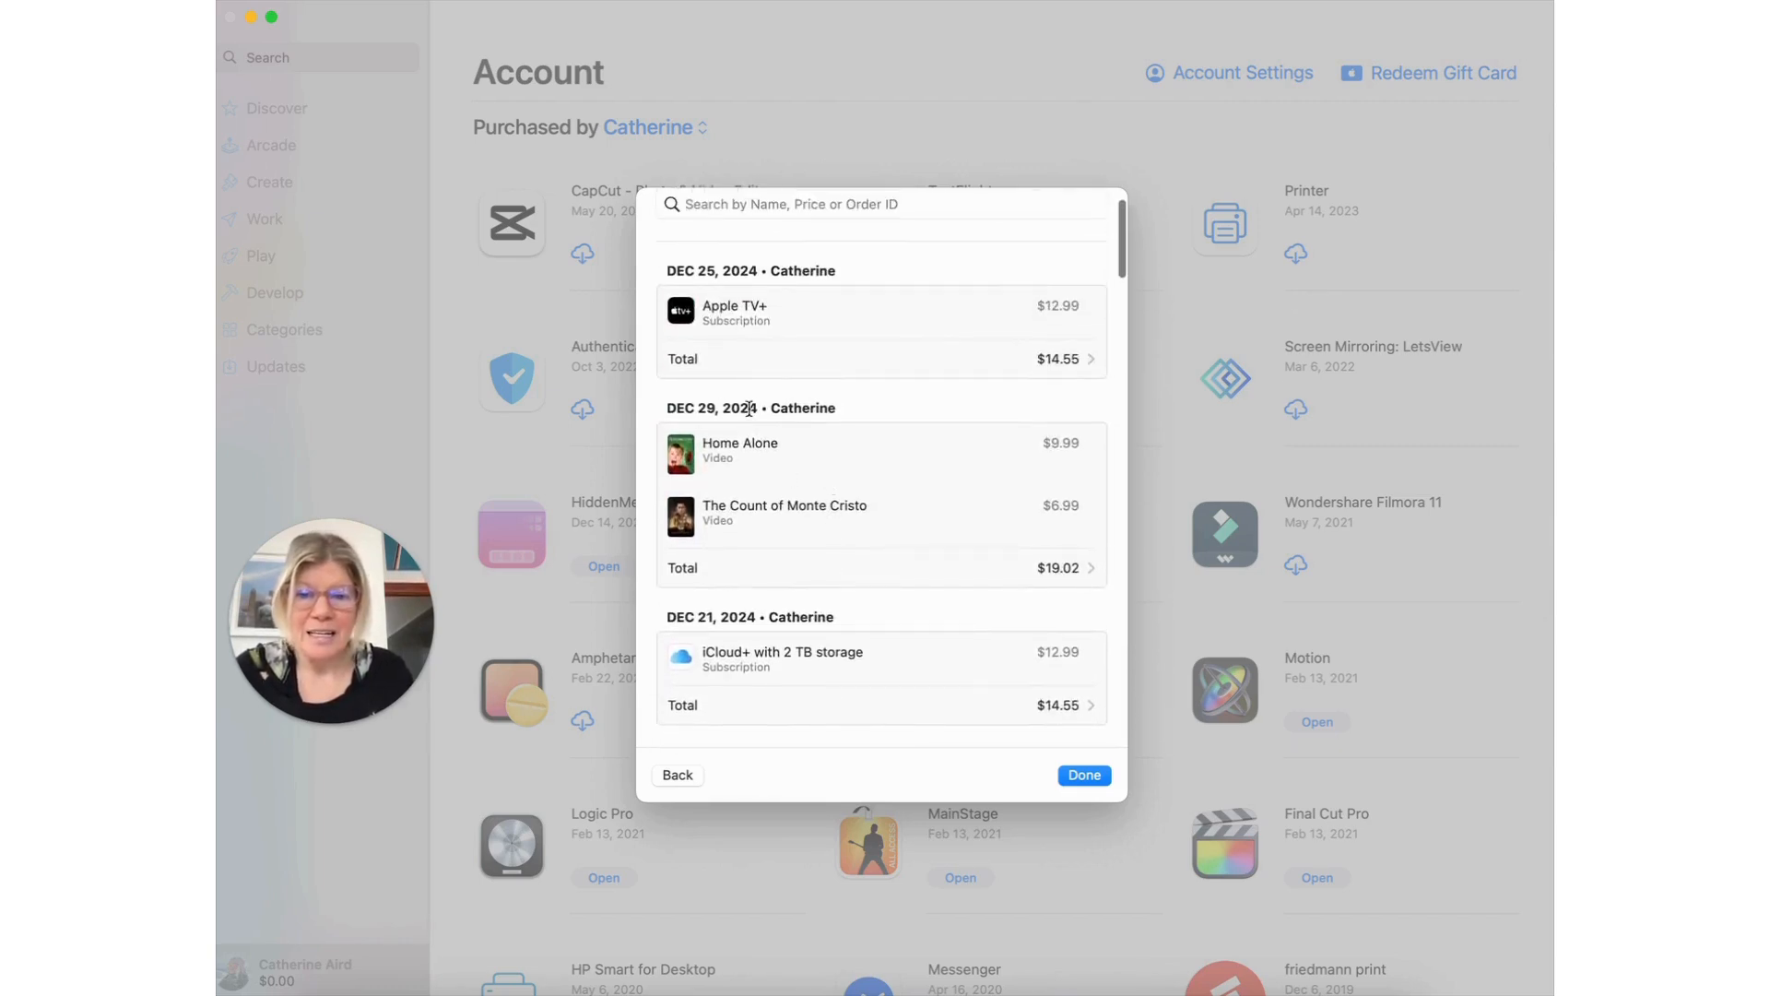
scroll("down", 3)
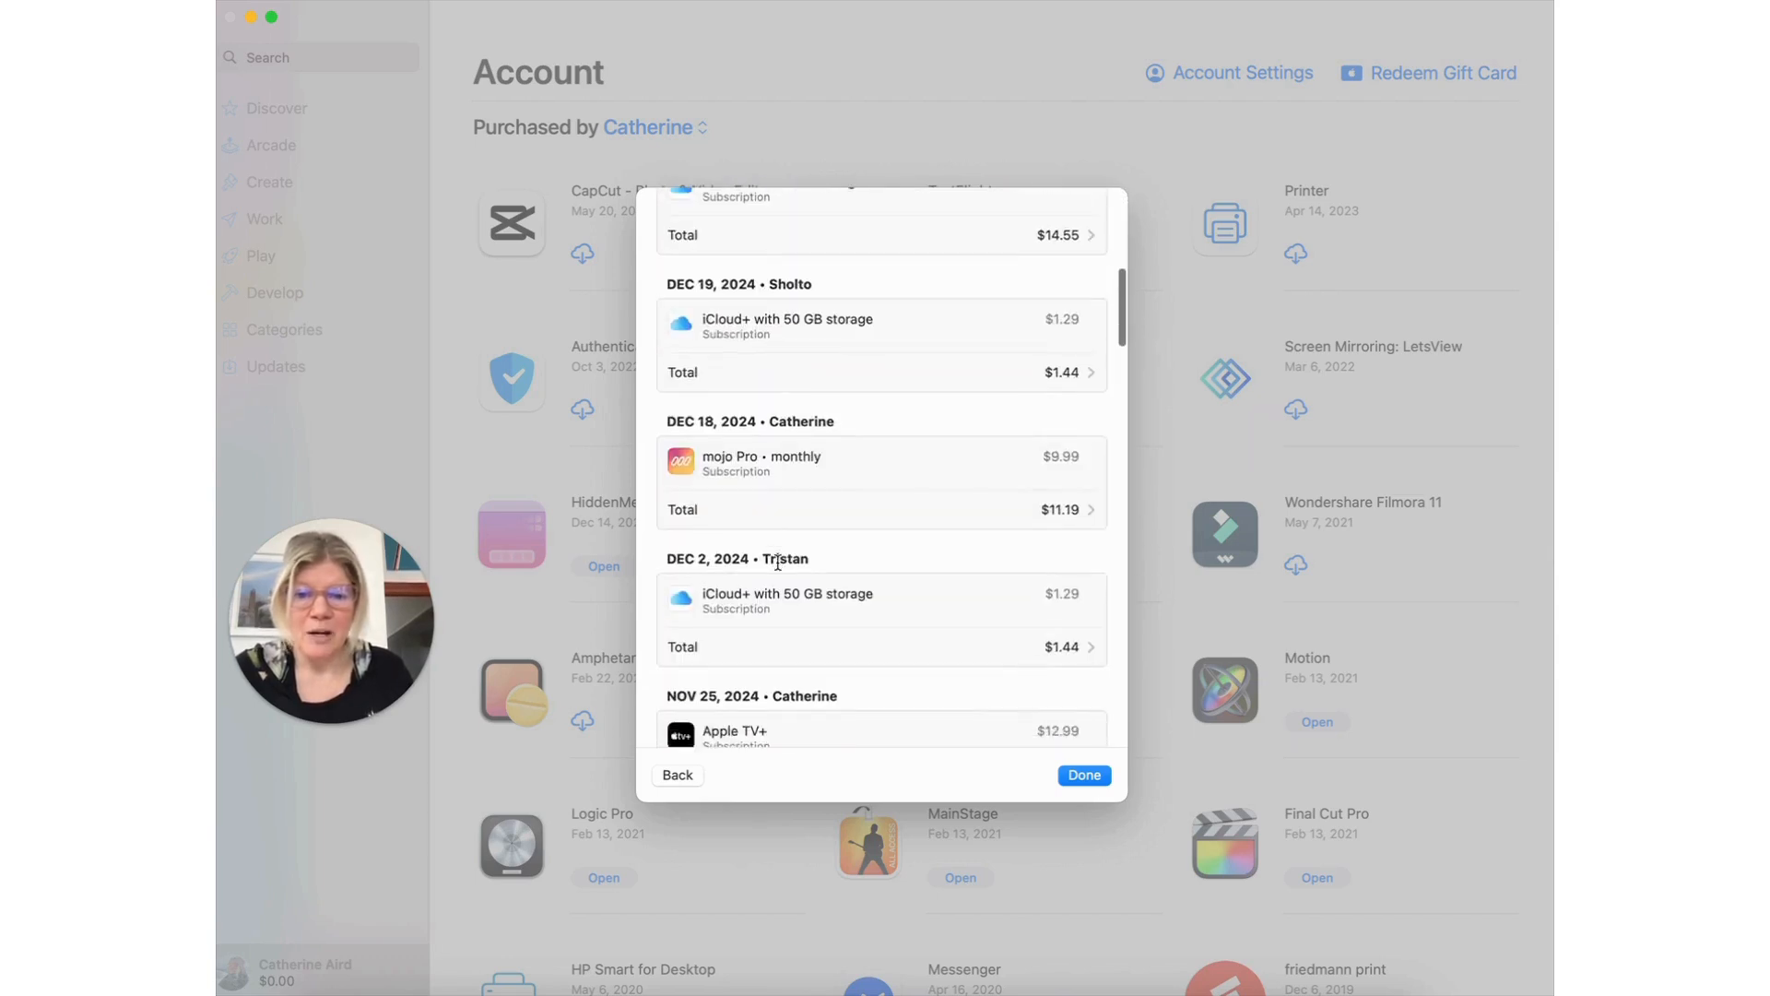
scroll("down", 3)
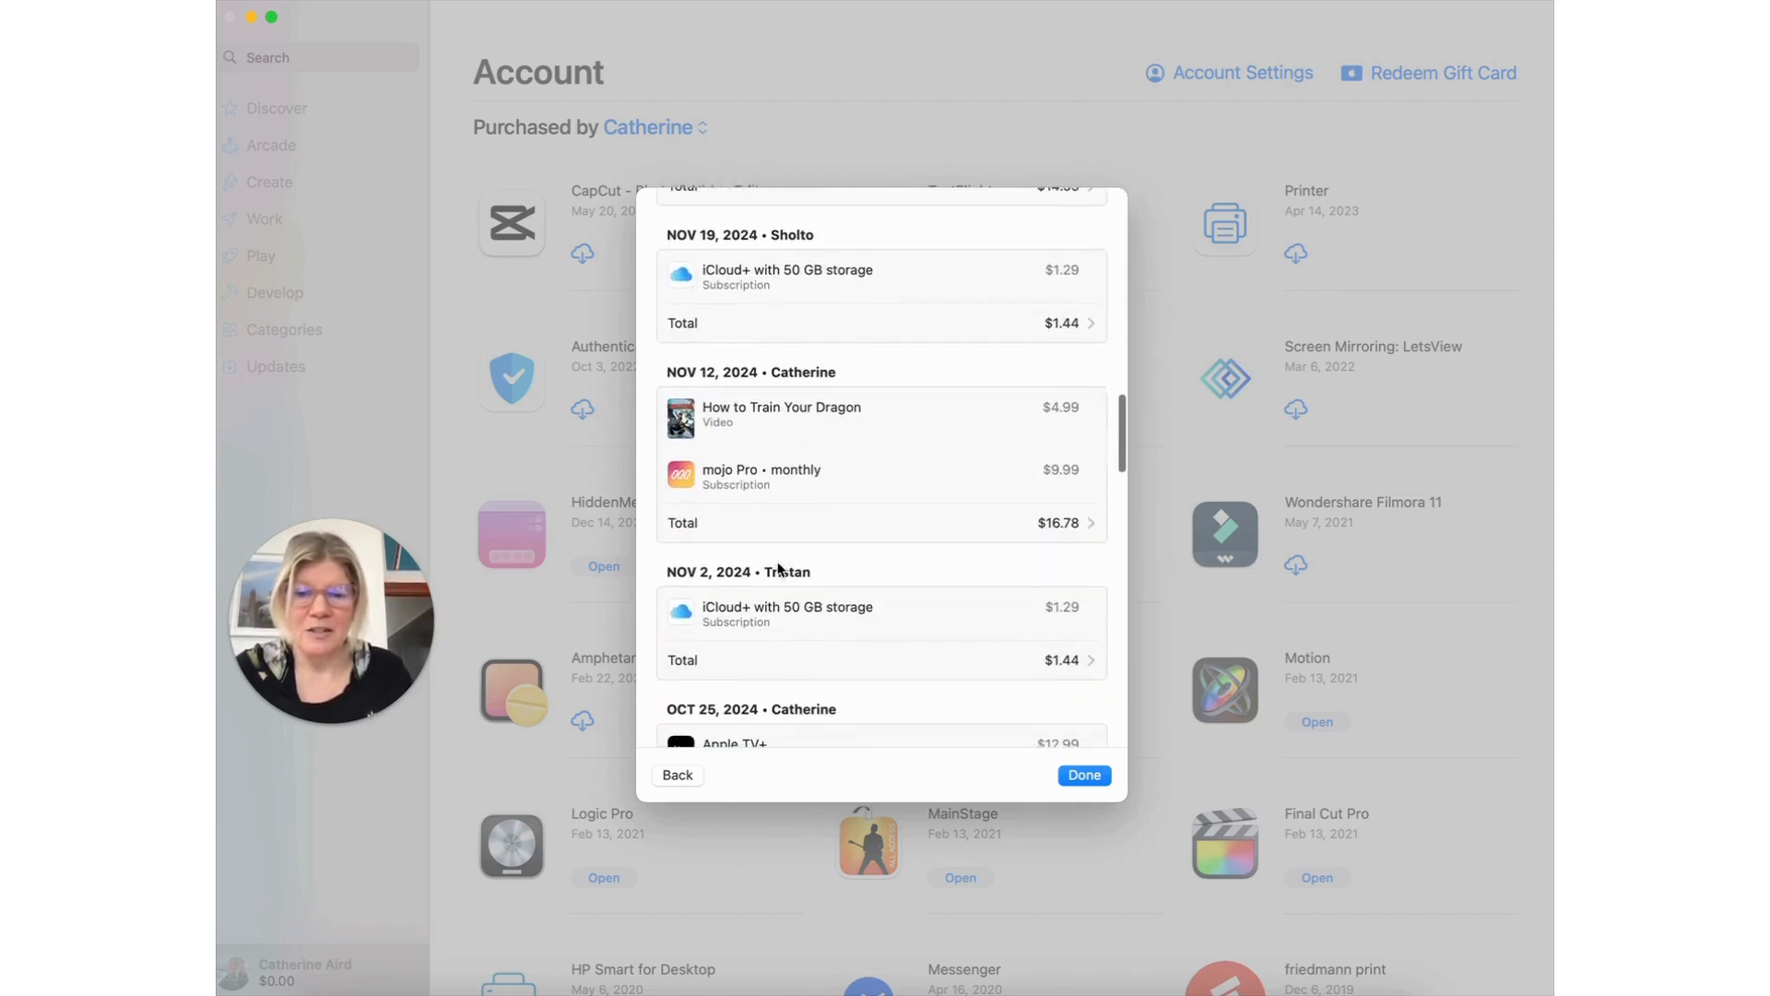
scroll("down", 3)
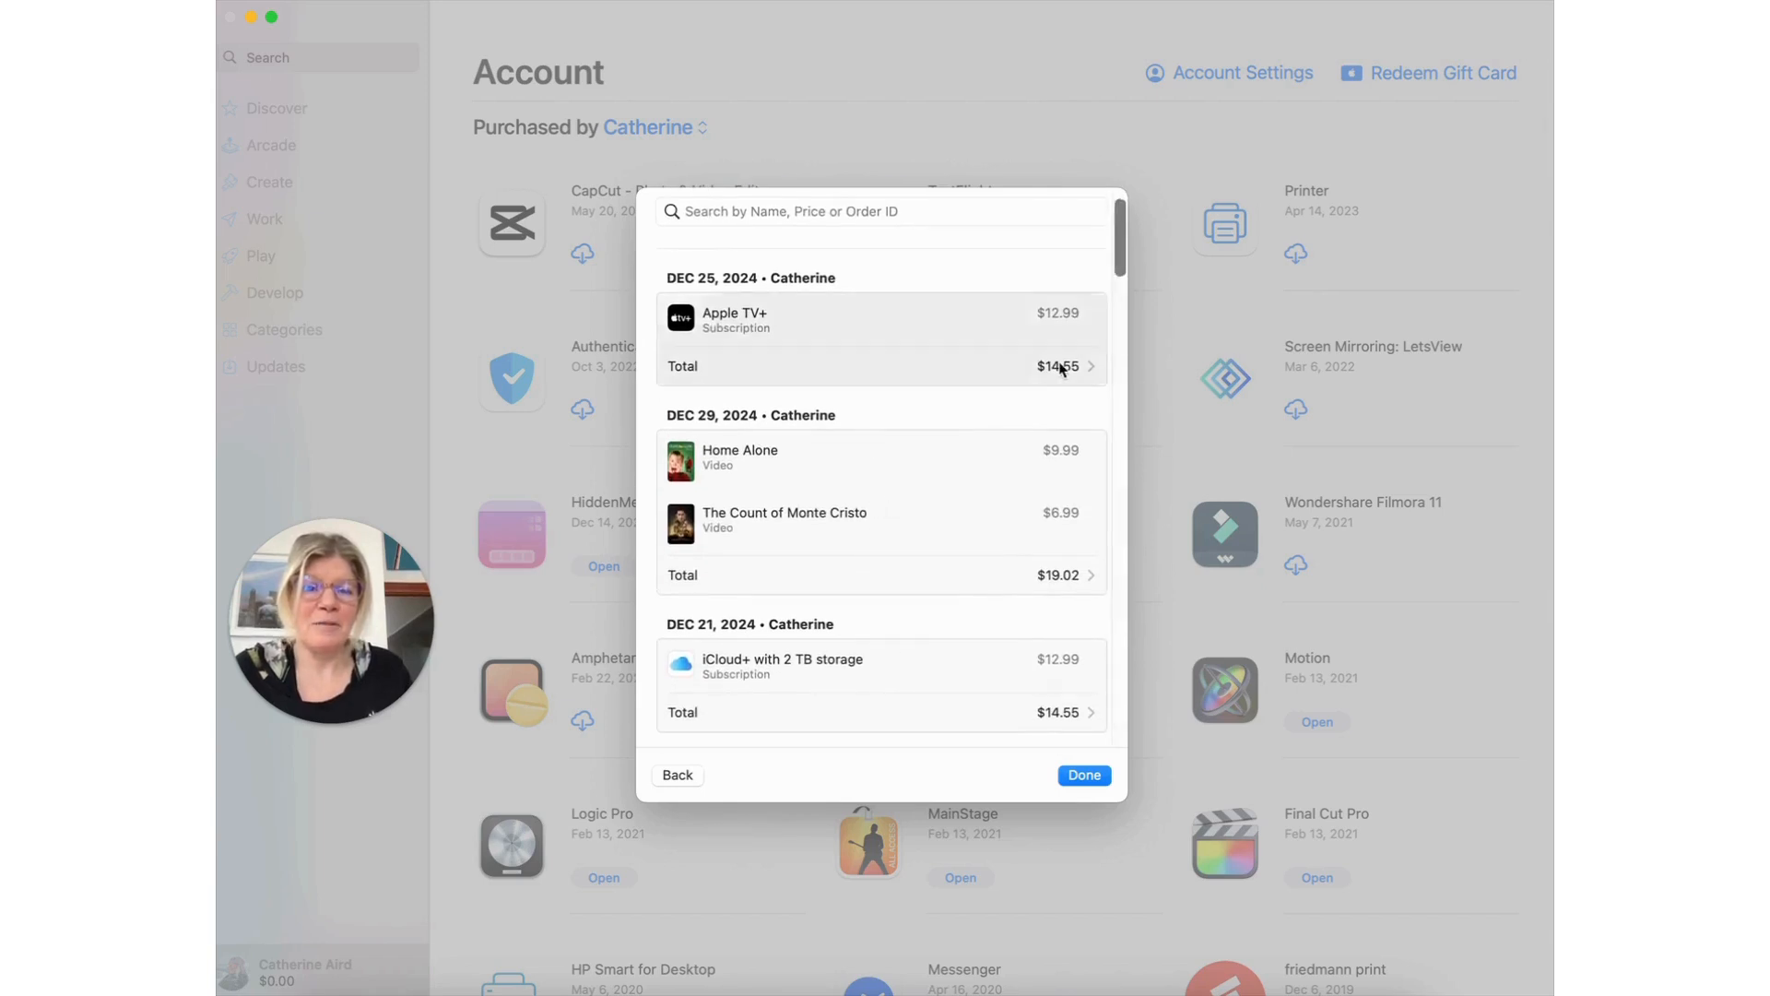
- View the Dec 25, 2024 Apple TV+ receipt with its tax breakdown, then dismiss it
left_click(1088, 366)
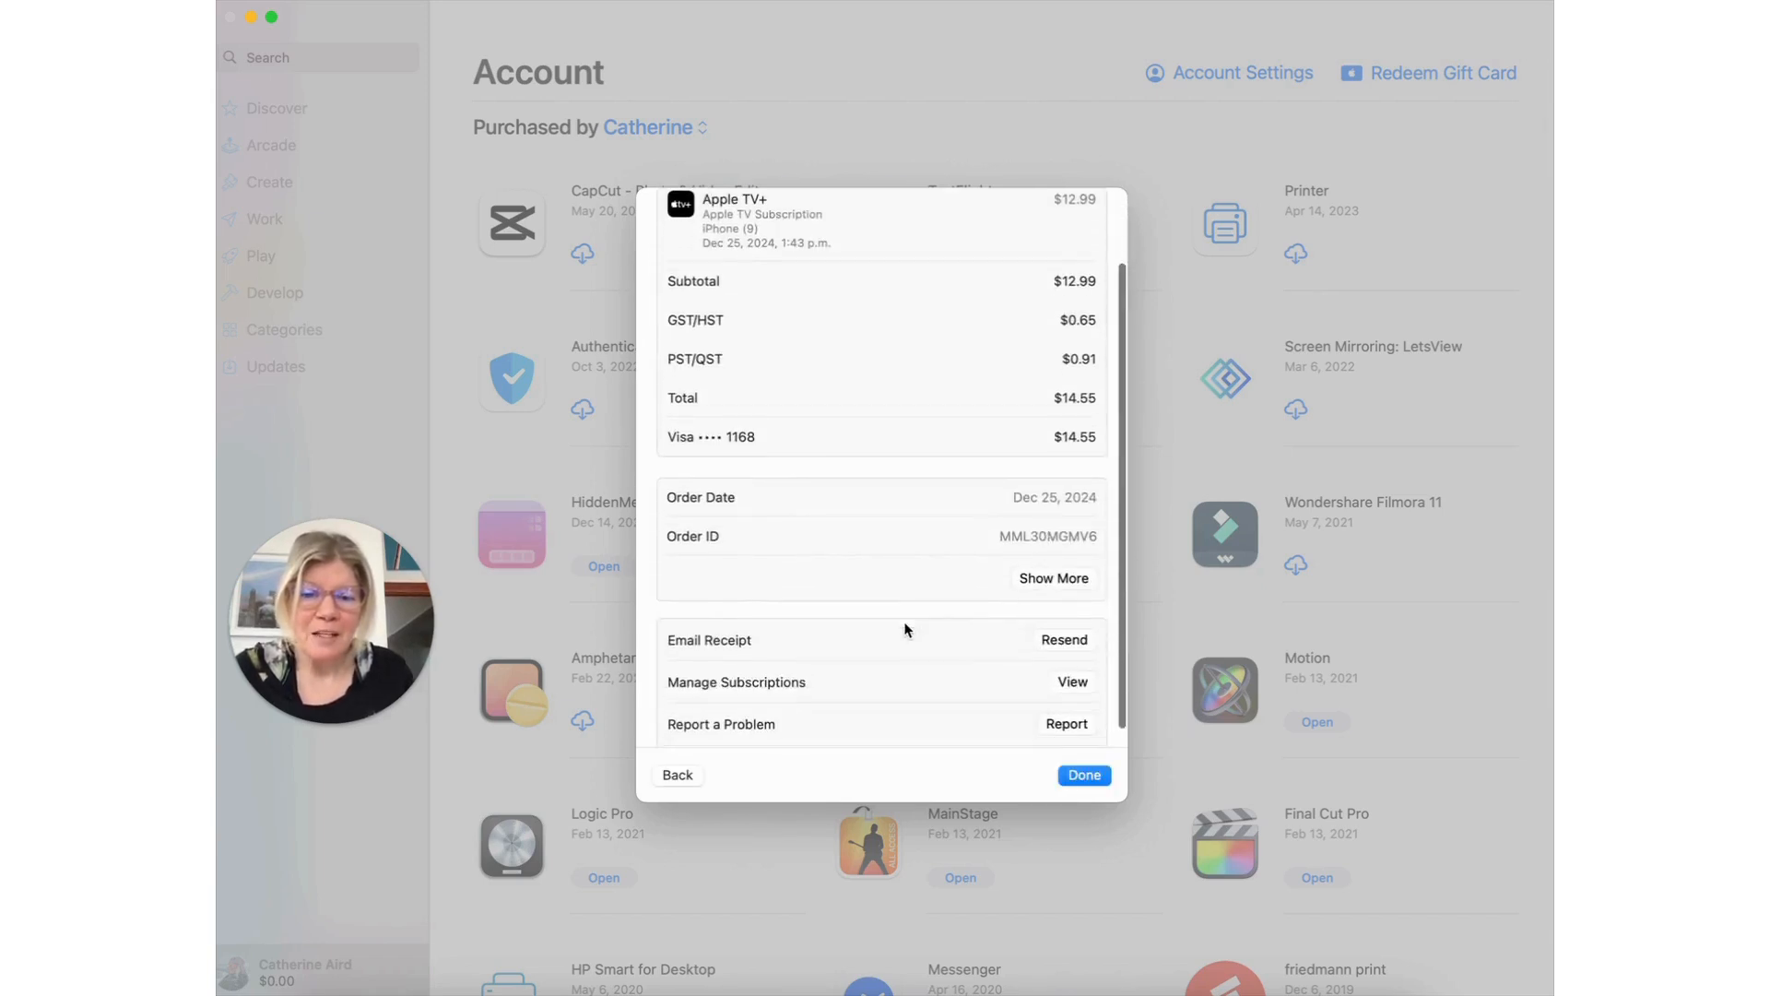
scroll("down", 3)
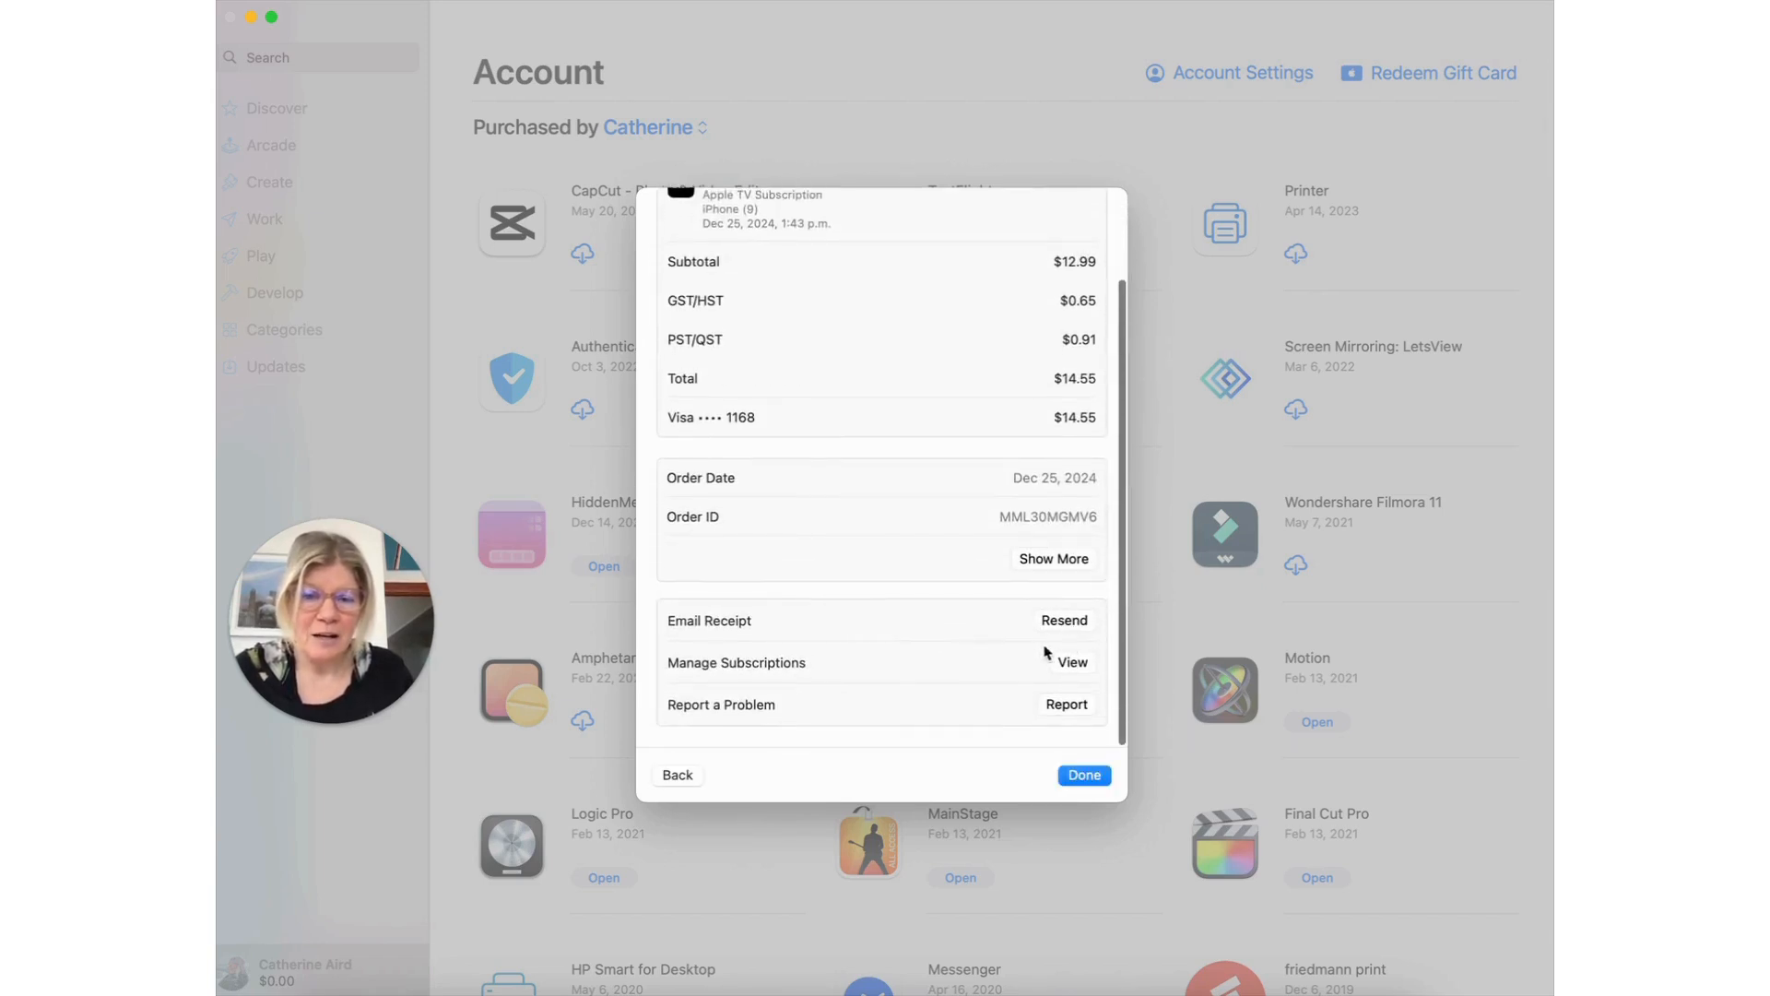
left_click(1080, 774)
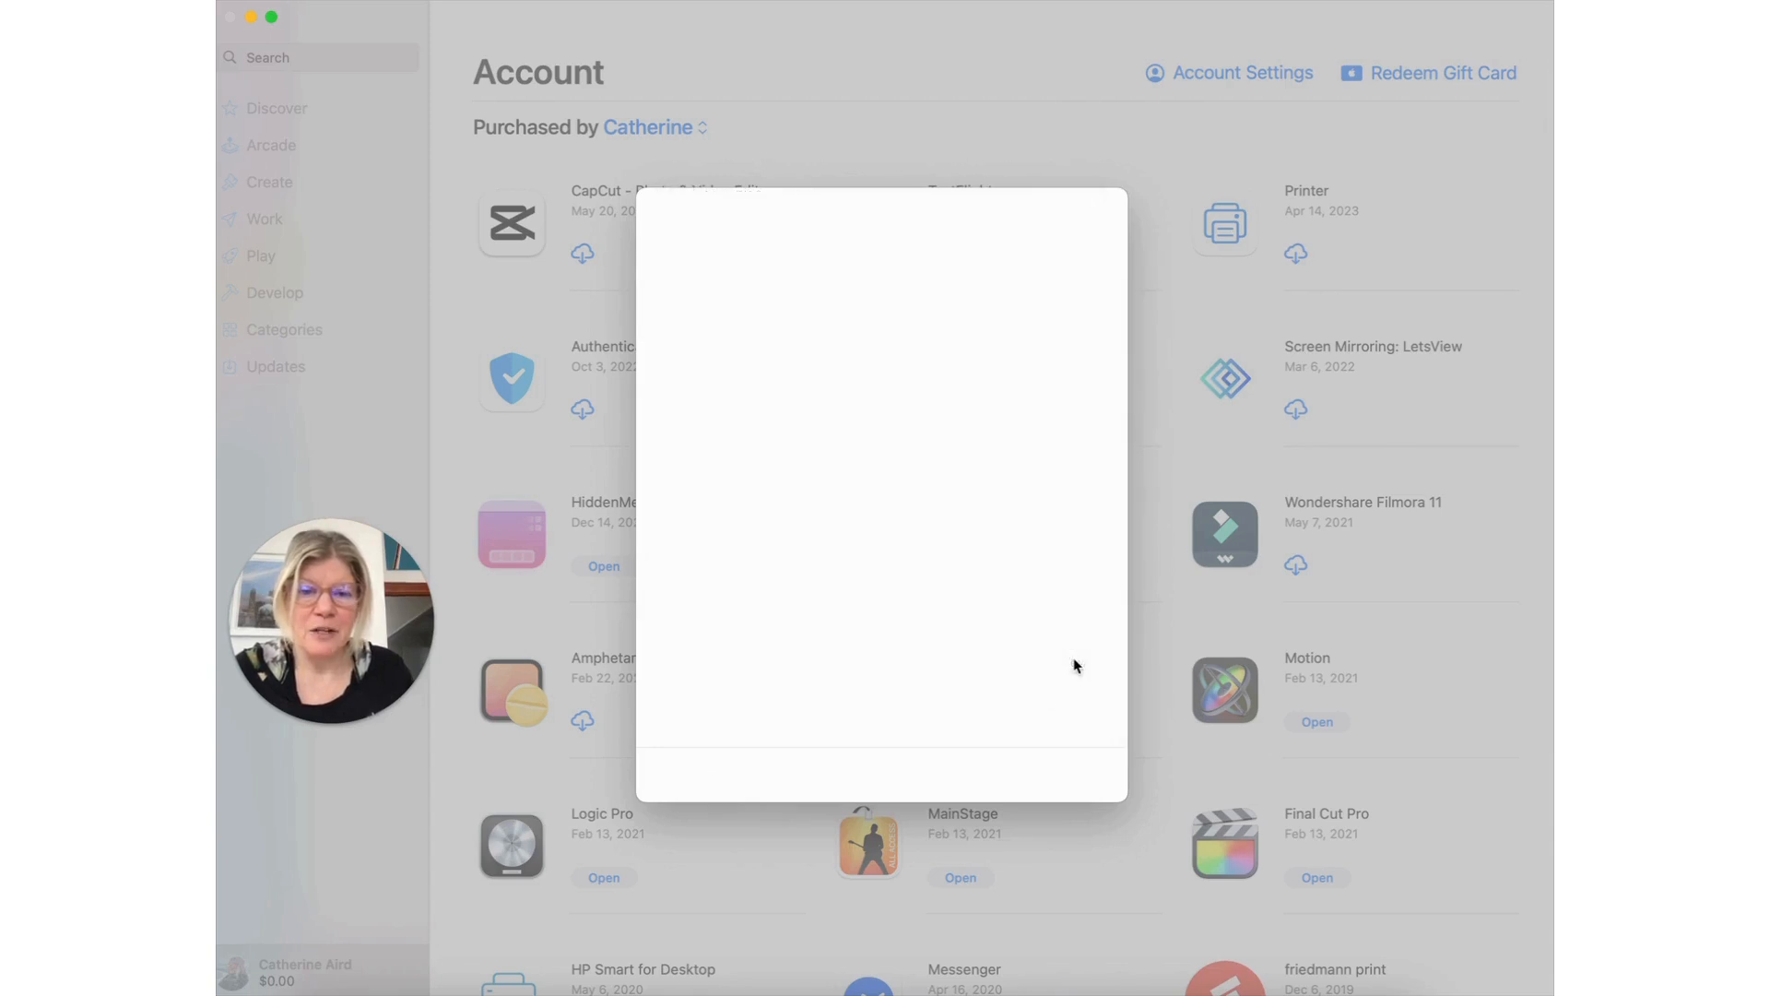